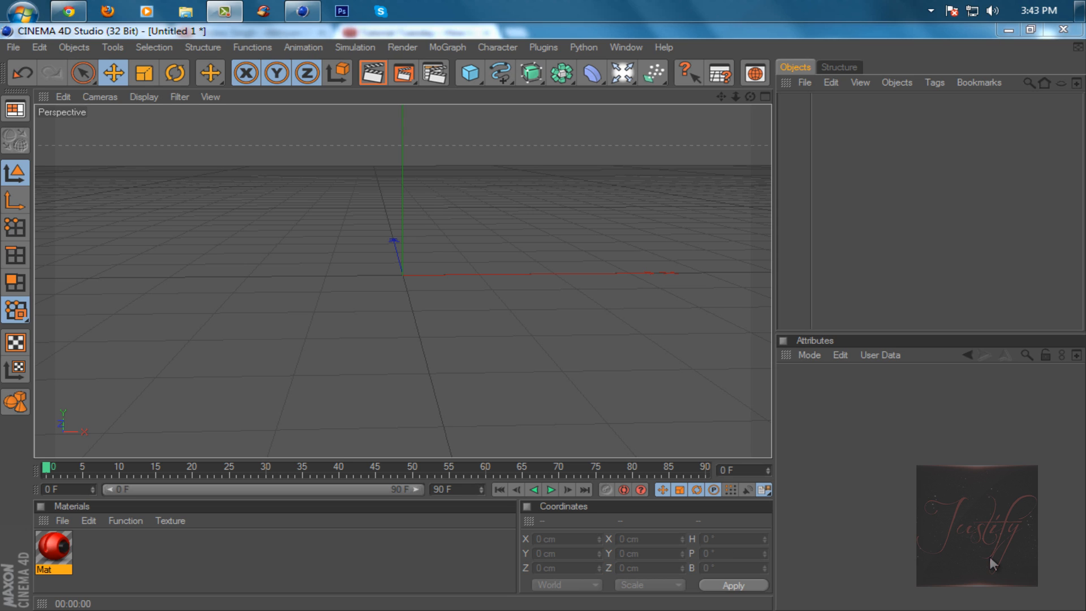
{"action": "mouse_move", "coordinate": [796, 467]}
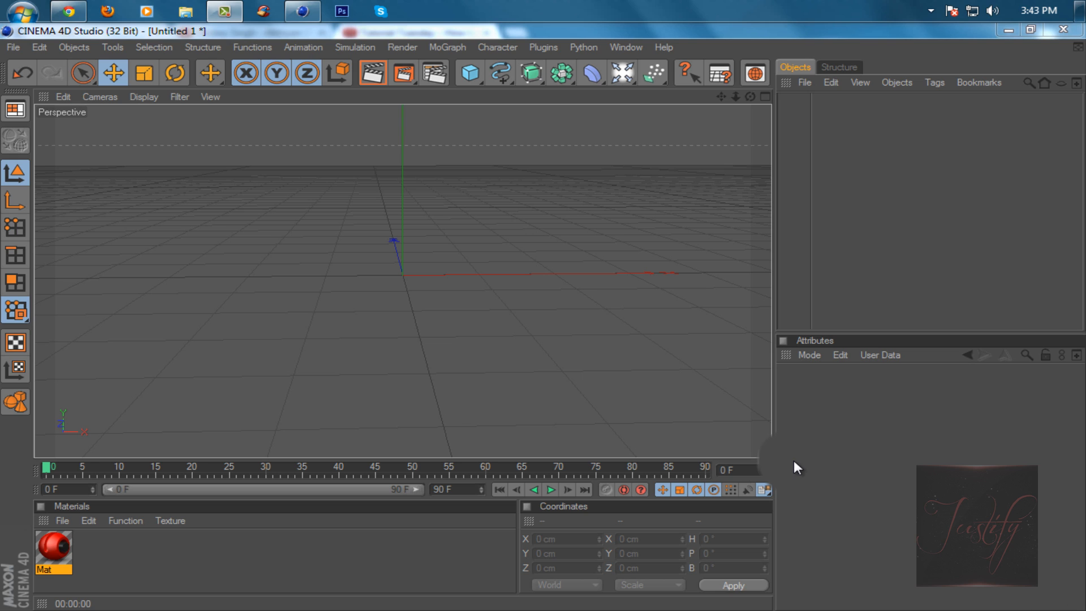
Step: Add a Text spline and nest it under an Extrude NURBS for solid depth
{"action": "left_click", "coordinate": [468, 73]}
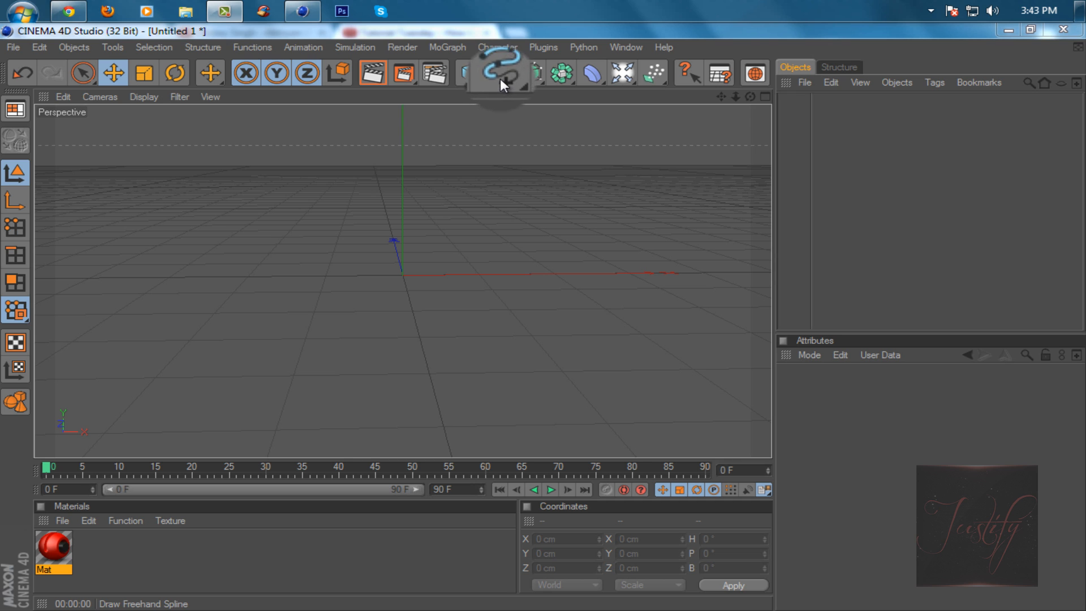
{"action": "left_click", "coordinate": [498, 72]}
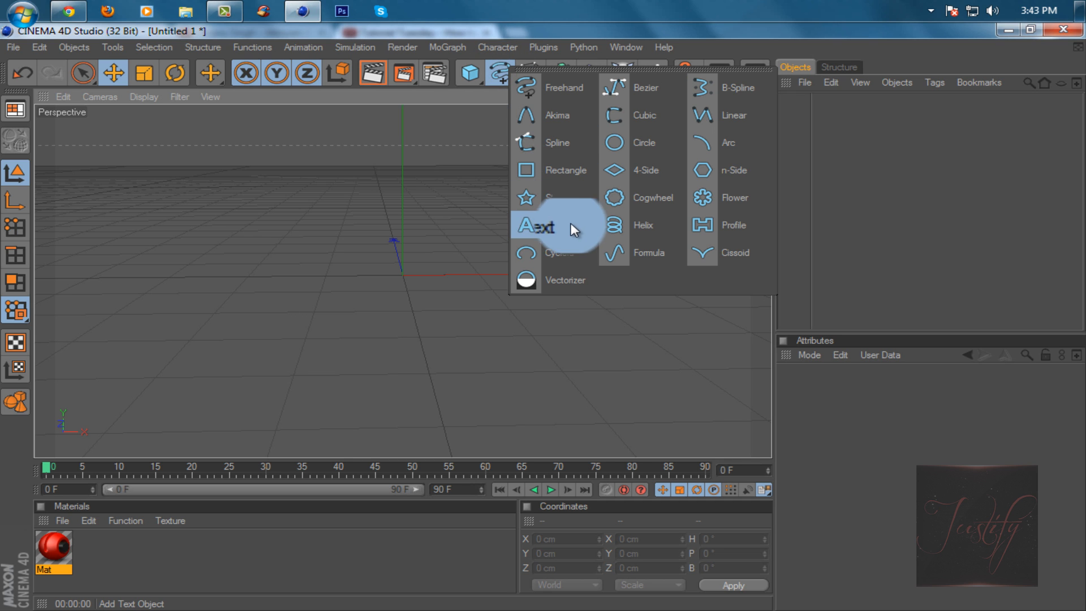
{"action": "left_click", "coordinate": [542, 226]}
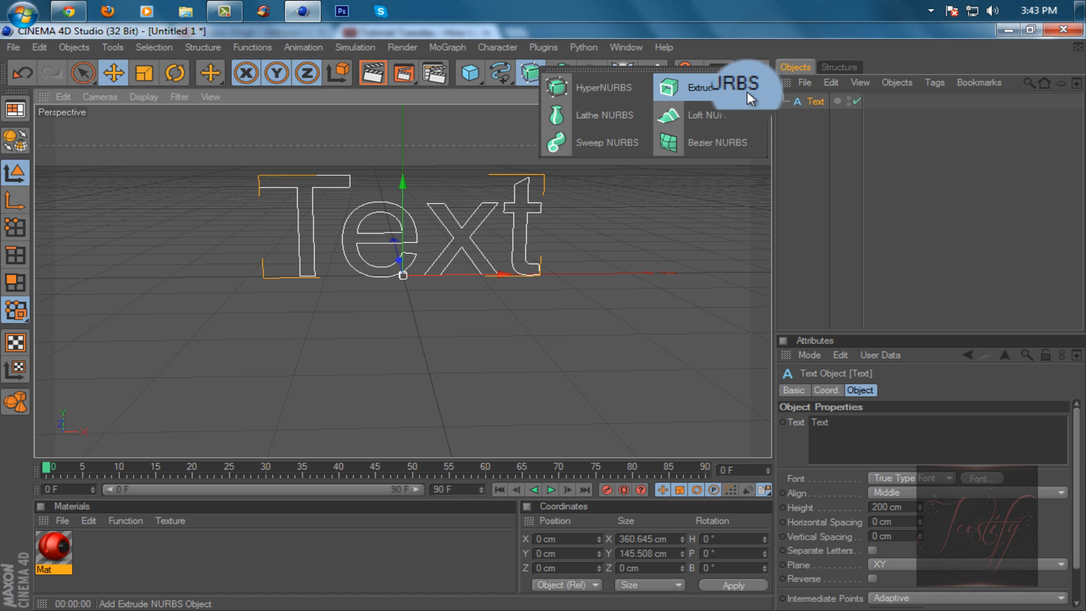
{"action": "left_click", "coordinate": [701, 87]}
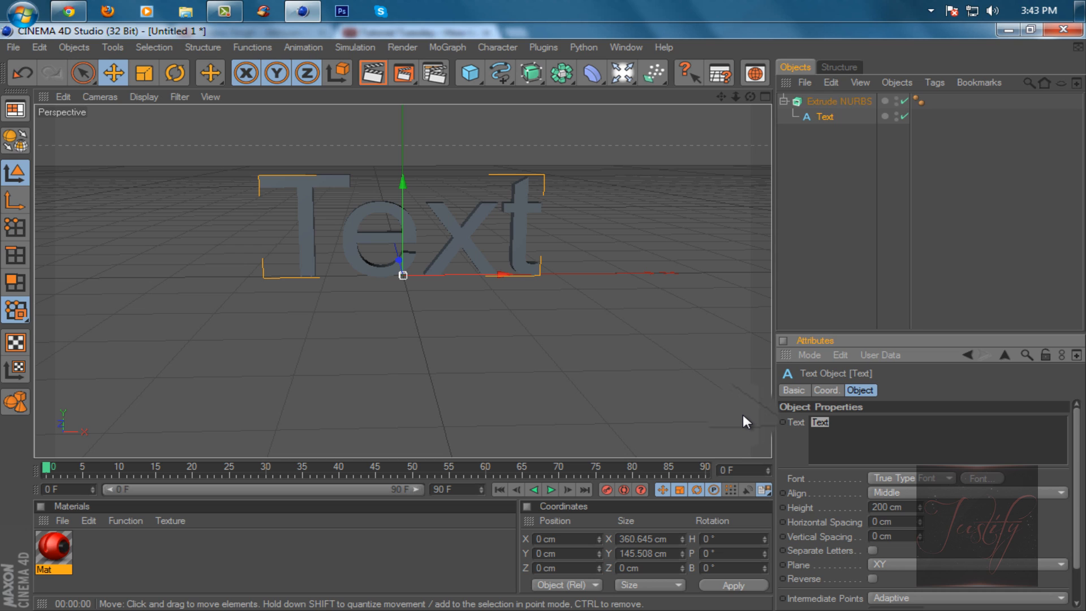
Step: Change the text to 'JUST' and assign it a bold italic font
{"action": "type", "text": "J"}
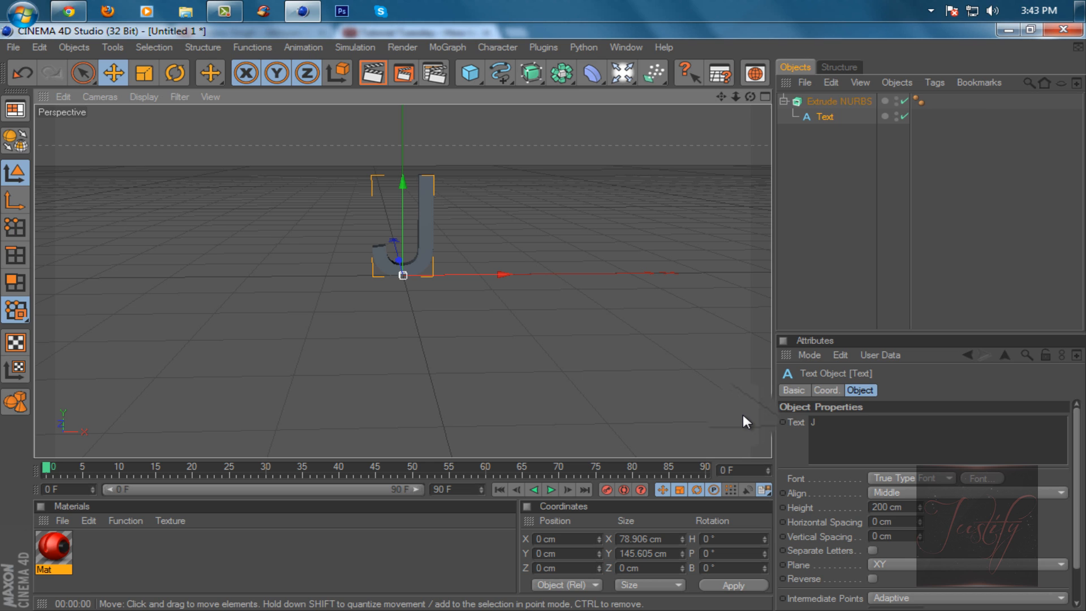
{"action": "left_click", "coordinate": [835, 419]}
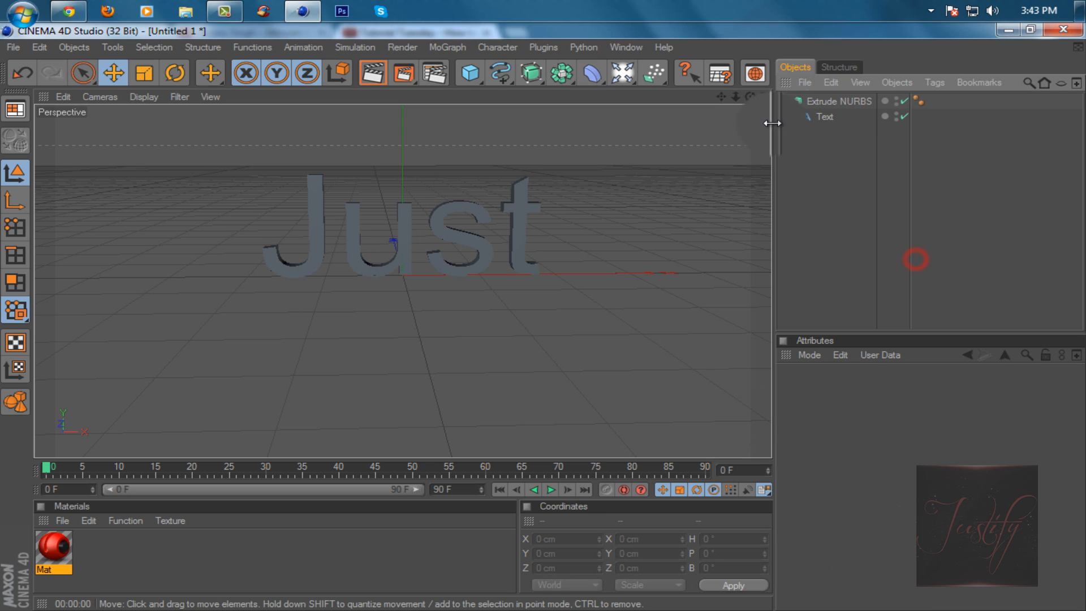
{"action": "left_click", "coordinate": [825, 117]}
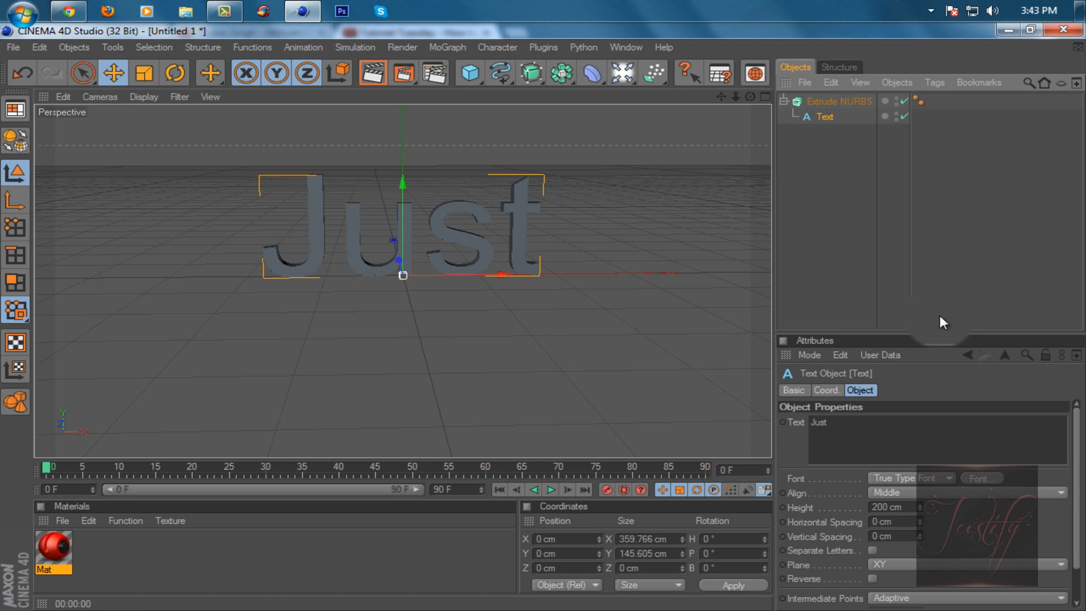
{"action": "left_click", "coordinate": [982, 477]}
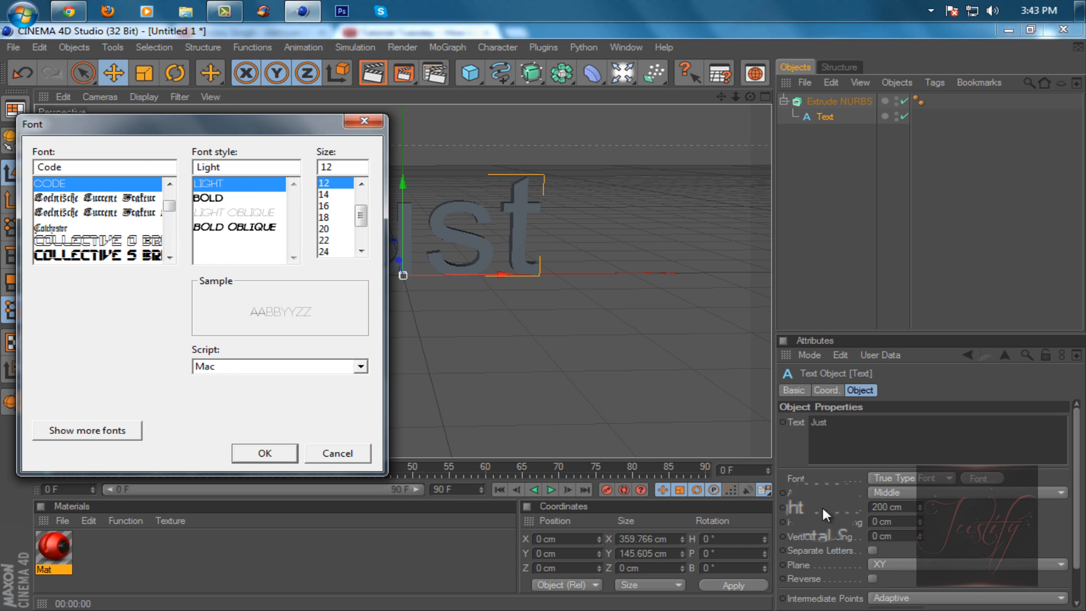
{"action": "left_click", "coordinate": [235, 227]}
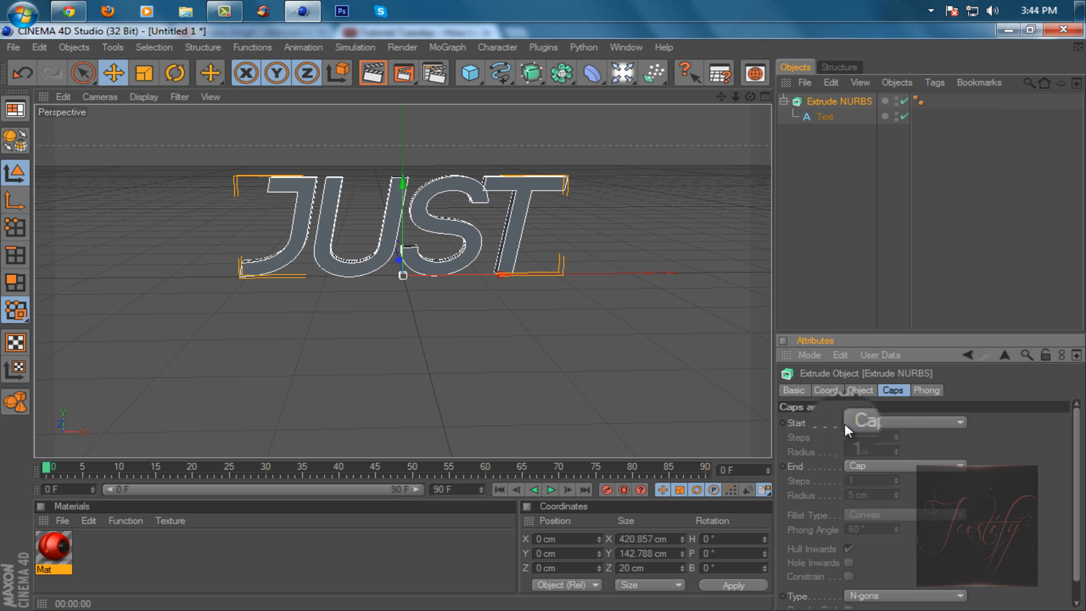
Step: Set Start and End caps to Fillet Cap with a 2 cm radius
{"action": "left_click", "coordinate": [903, 421]}
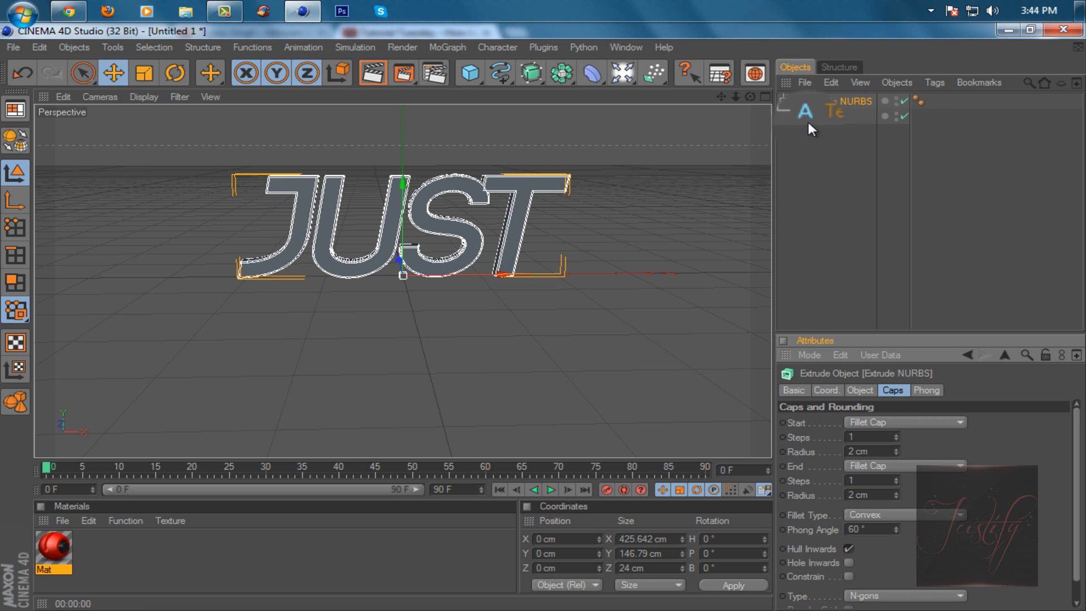
{"action": "left_click", "coordinate": [834, 110]}
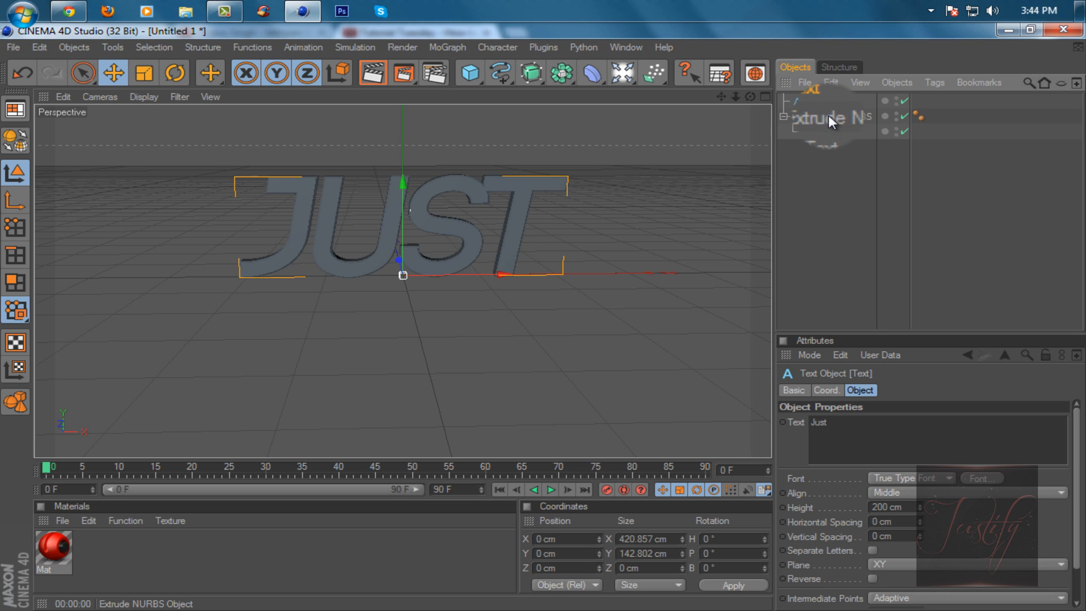
Step: Copy the Text object and place it under a new Reeper X rope from the Plugins menu
{"action": "left_click", "coordinate": [813, 102]}
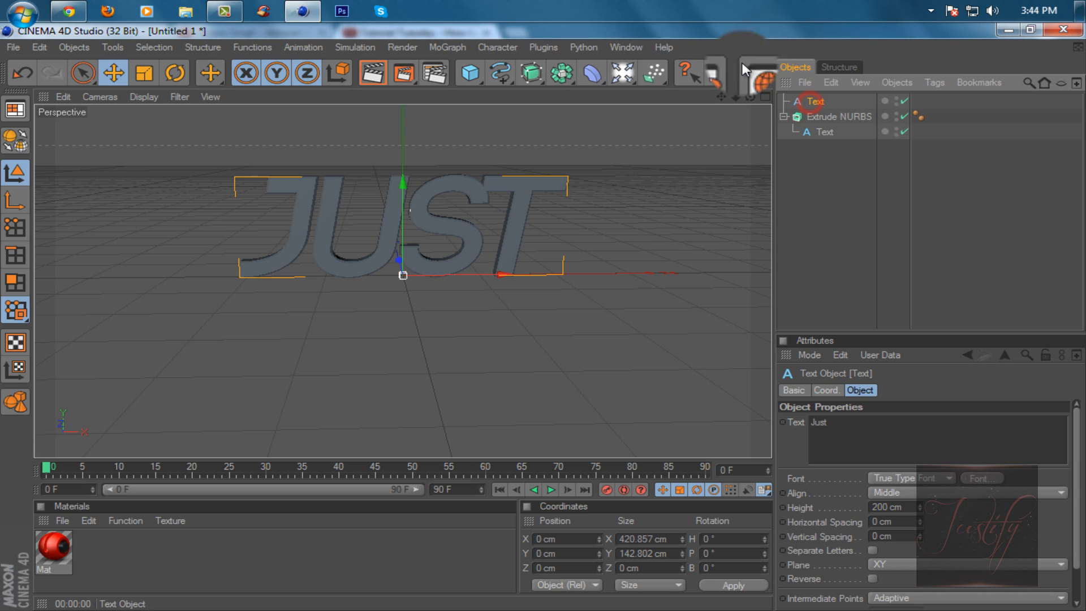
{"action": "left_click", "coordinate": [544, 47]}
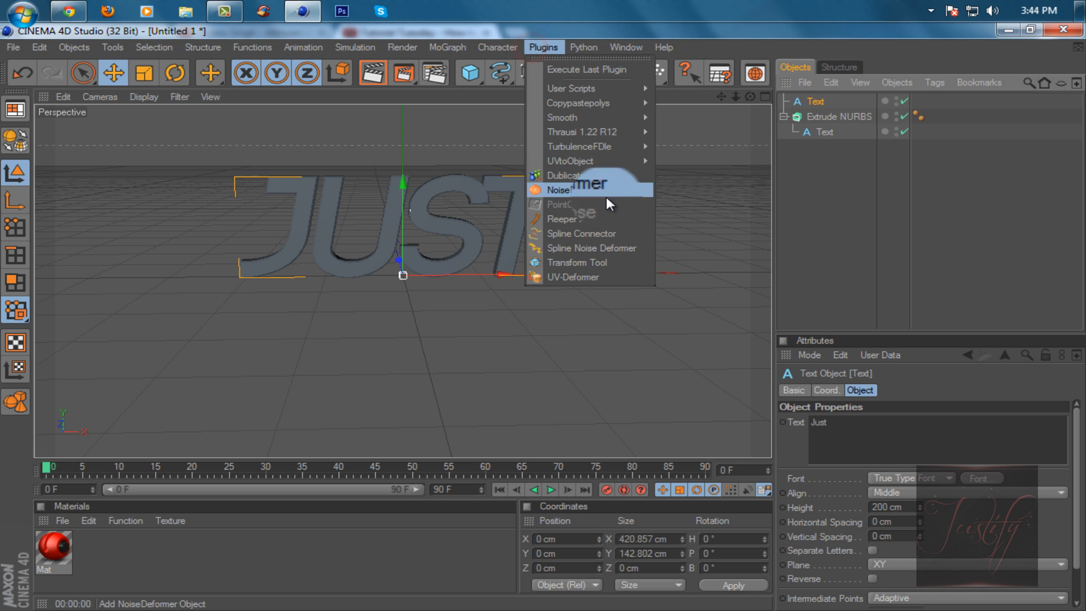
{"action": "left_click", "coordinate": [562, 218]}
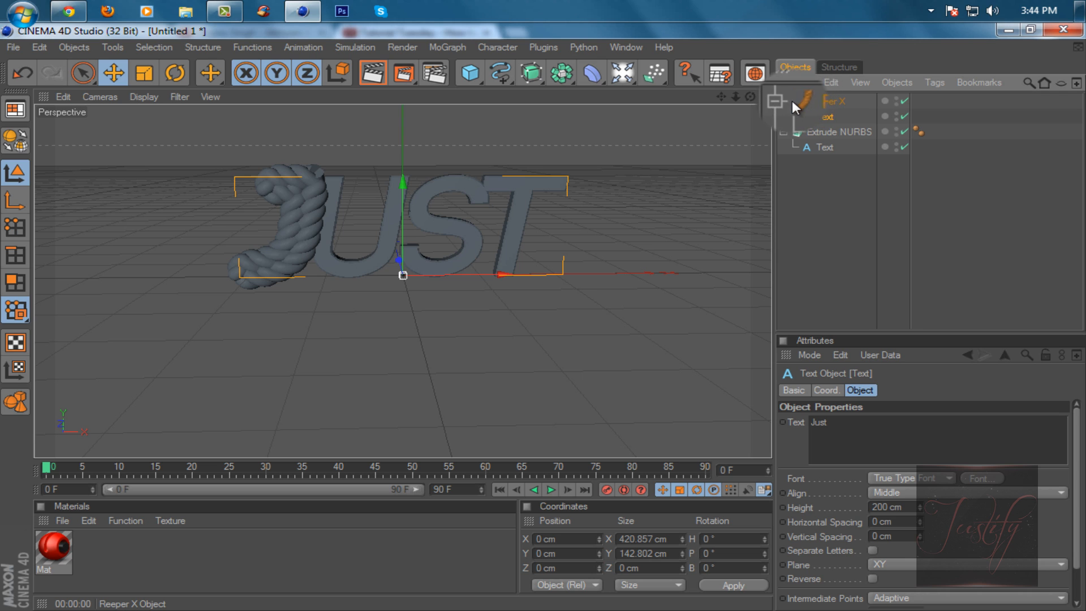
{"action": "left_click", "coordinate": [826, 101]}
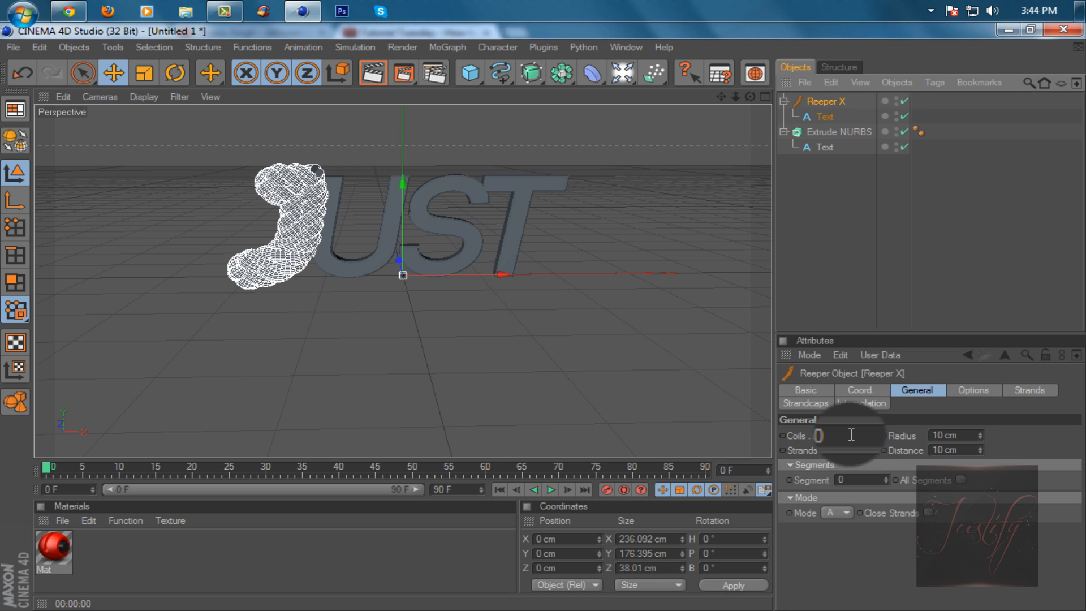
Step: Set the Reeper X rope to Coils 47, Strands 2, Radius 6 cm and Distance 20 cm
{"action": "type", "text": "47"}
{"action": "left_click", "coordinate": [956, 450]}
{"action": "type", "text": "6"}
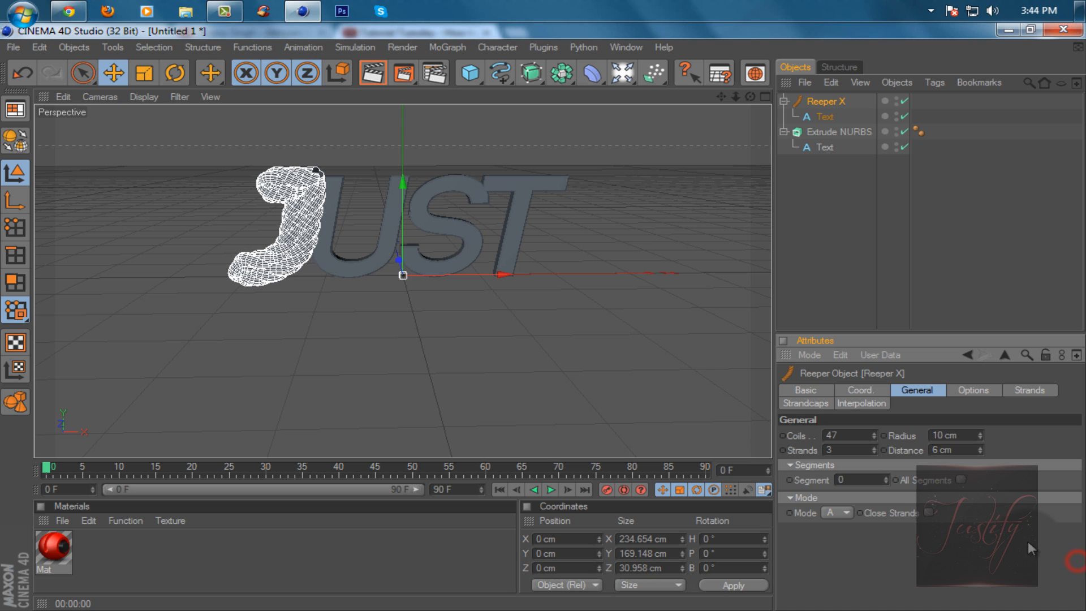
{"action": "left_click", "coordinate": [977, 436]}
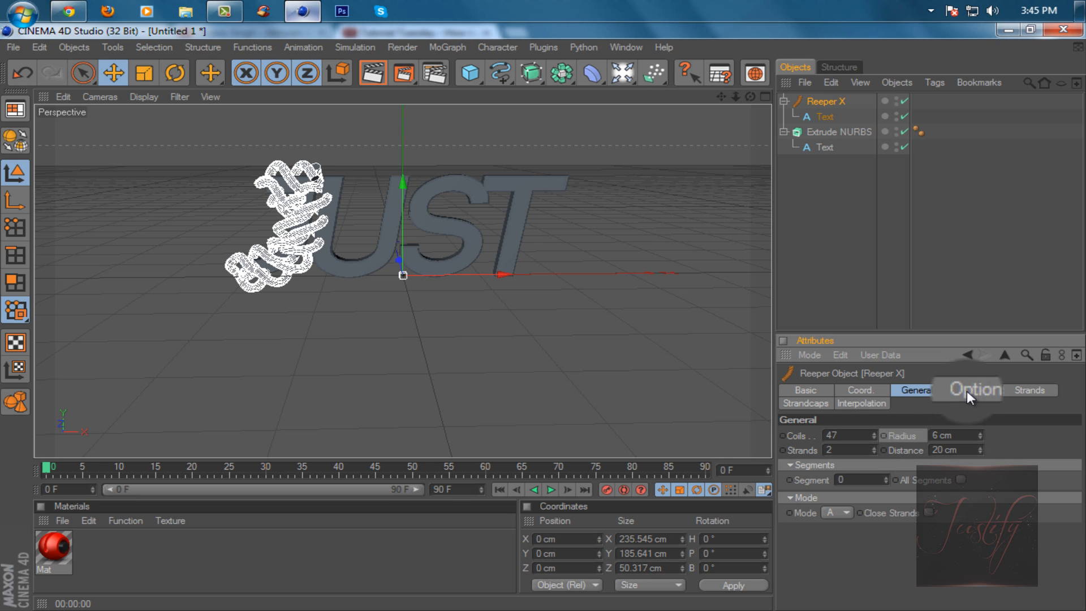
Step: Choose the strand path interpolation type and review the rotation and stretch options
{"action": "left_click", "coordinate": [860, 402]}
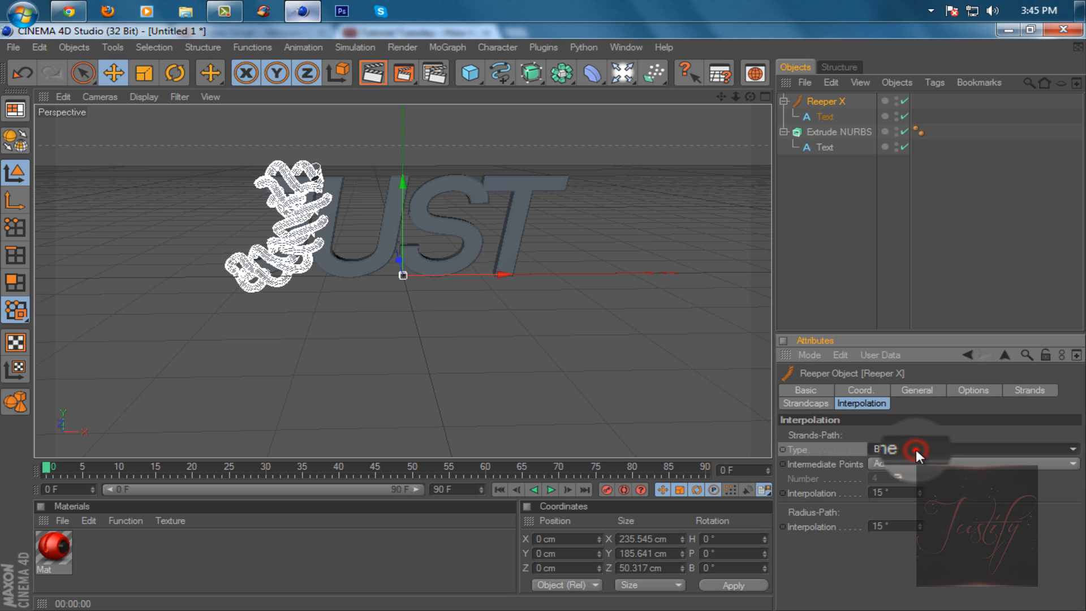
{"action": "left_click", "coordinate": [969, 449]}
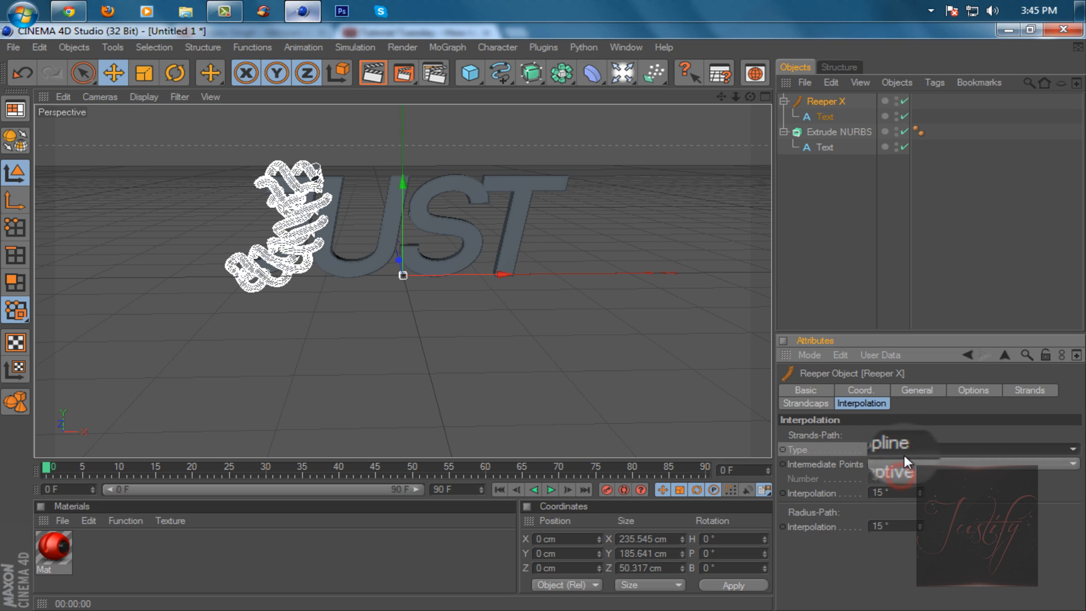
{"action": "left_click", "coordinate": [972, 393]}
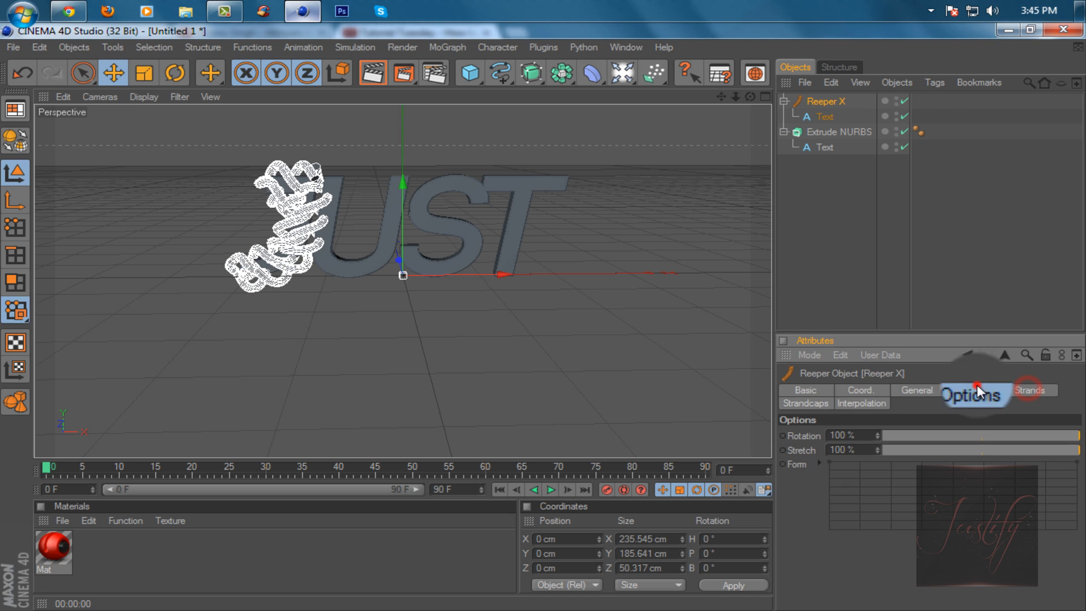
{"action": "left_click", "coordinate": [916, 390]}
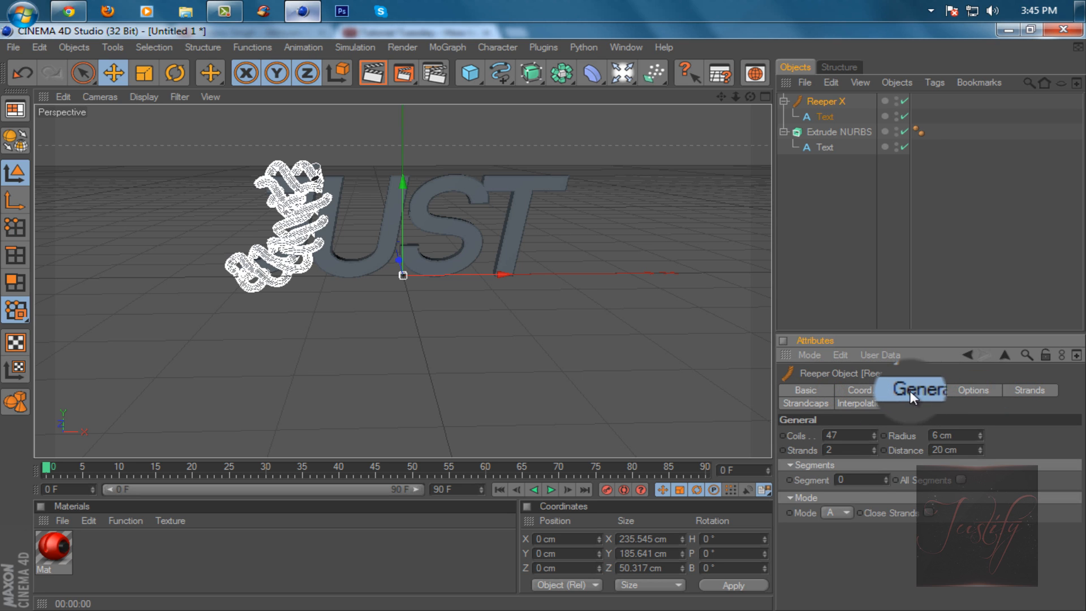
{"action": "left_click", "coordinate": [917, 390]}
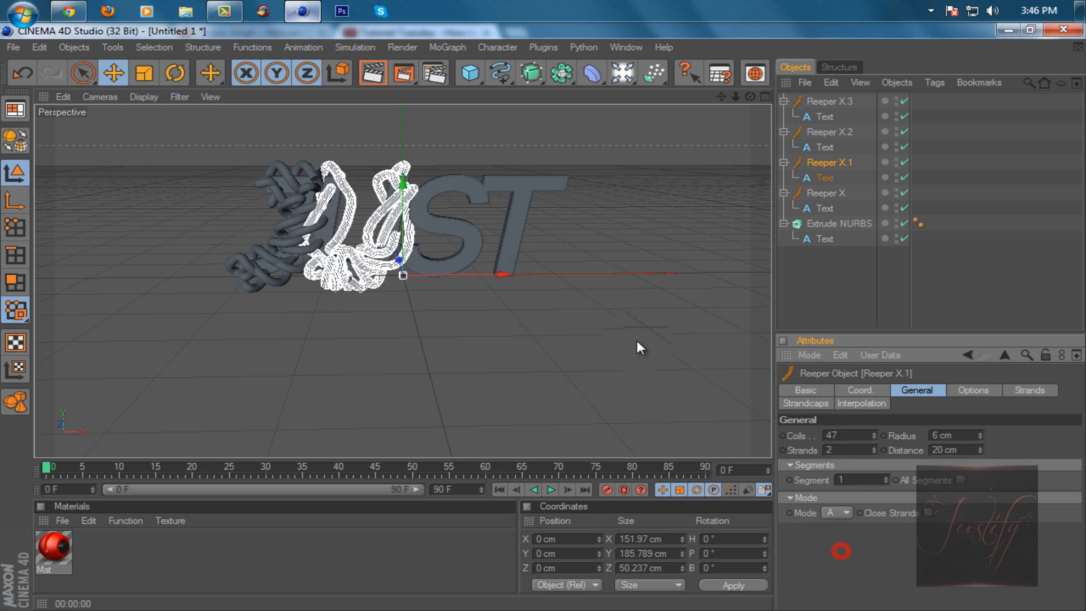
Step: Duplicate Reeper X three times with Segment 1, 2 and 3 so each copy wraps another letter
{"action": "left_click", "coordinate": [829, 132]}
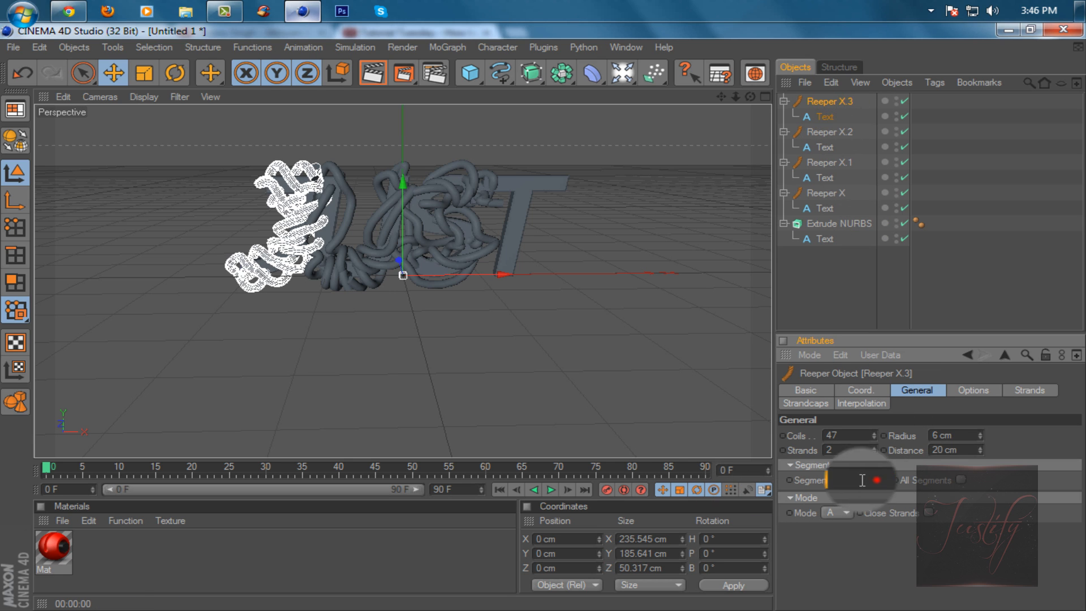
{"action": "type", "text": "3"}
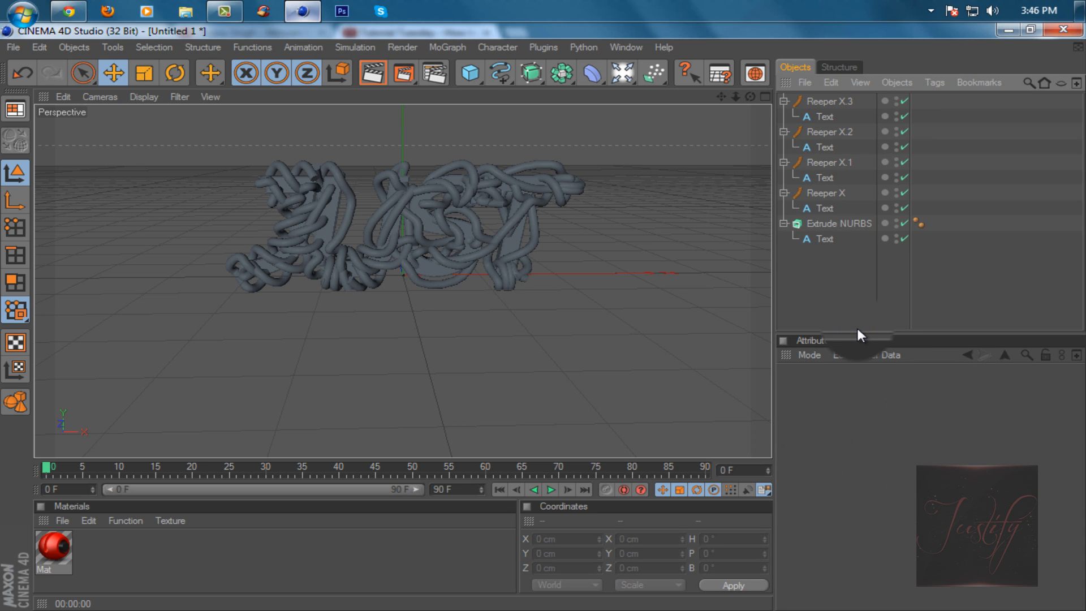
{"action": "left_click", "coordinate": [834, 101]}
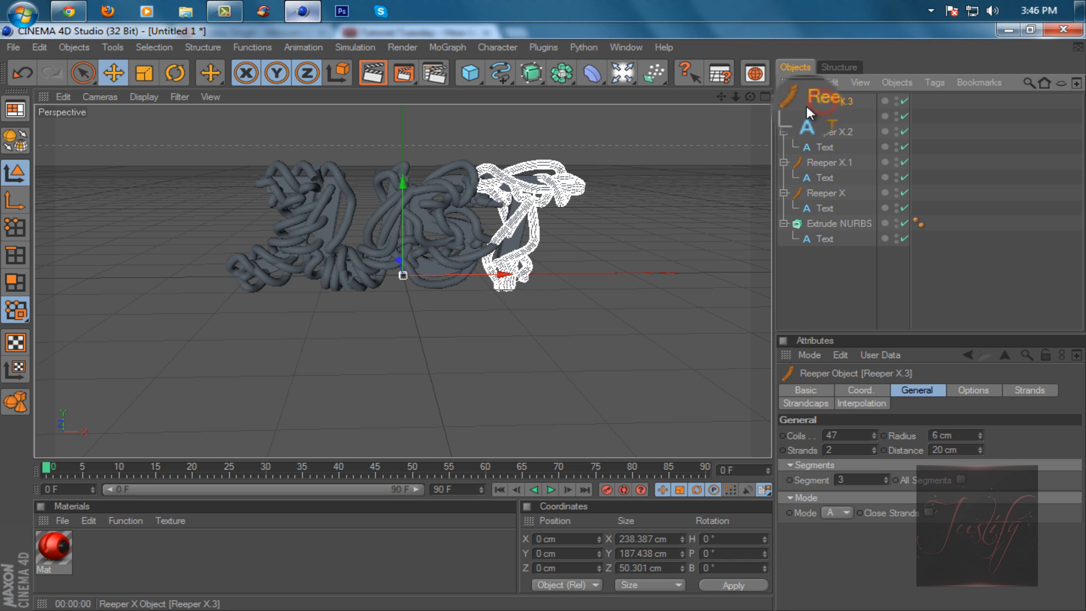